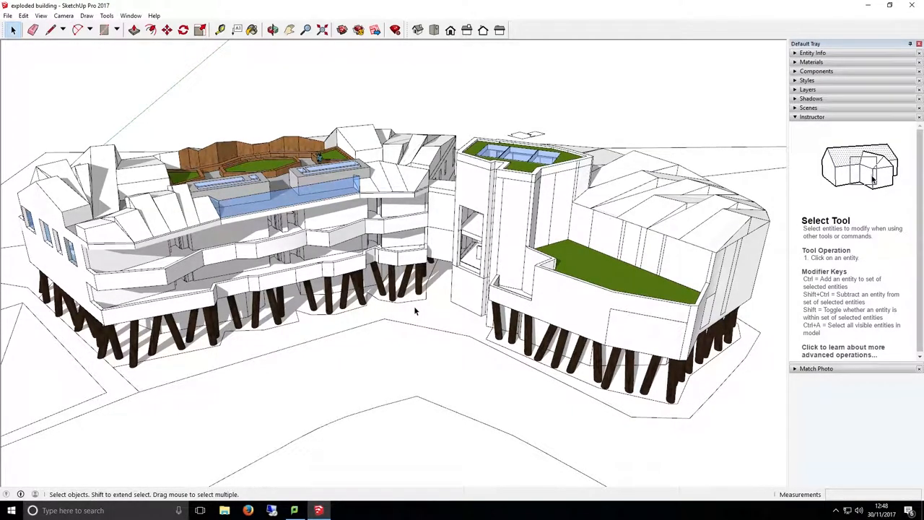
mouse_move(832, 139)
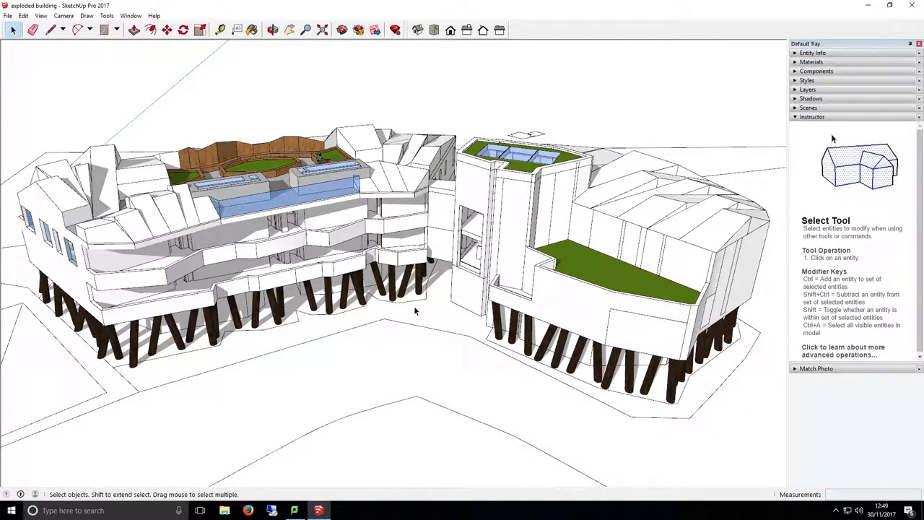
mouse_move(842, 163)
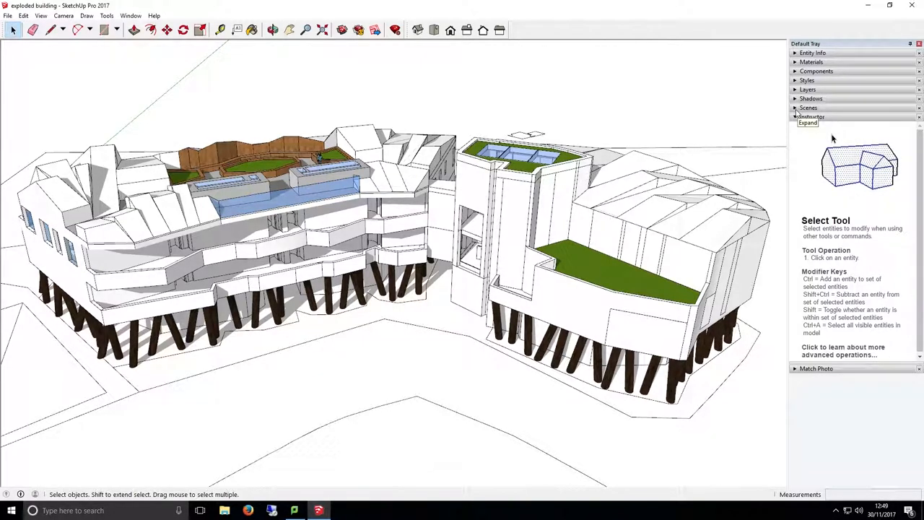
Expand the Scenes and Styles panels in the Default Tray.
left_click(808, 106)
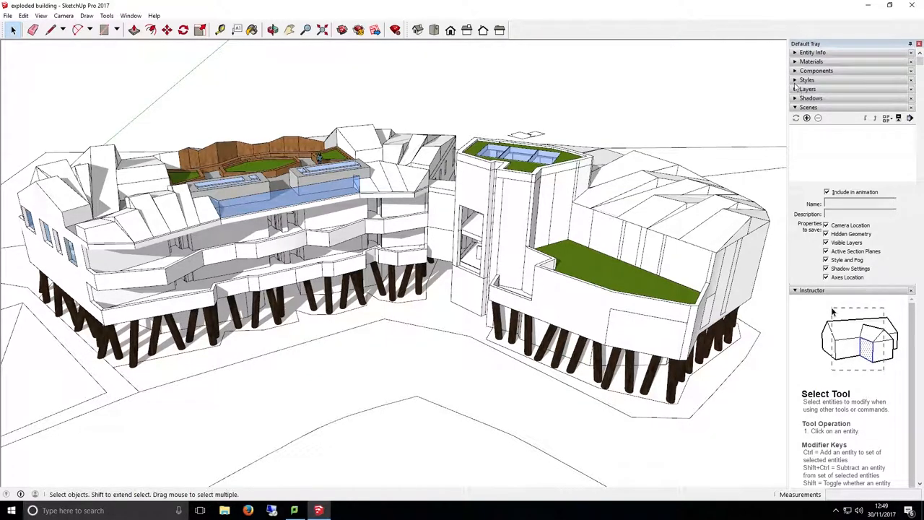
left_click(806, 80)
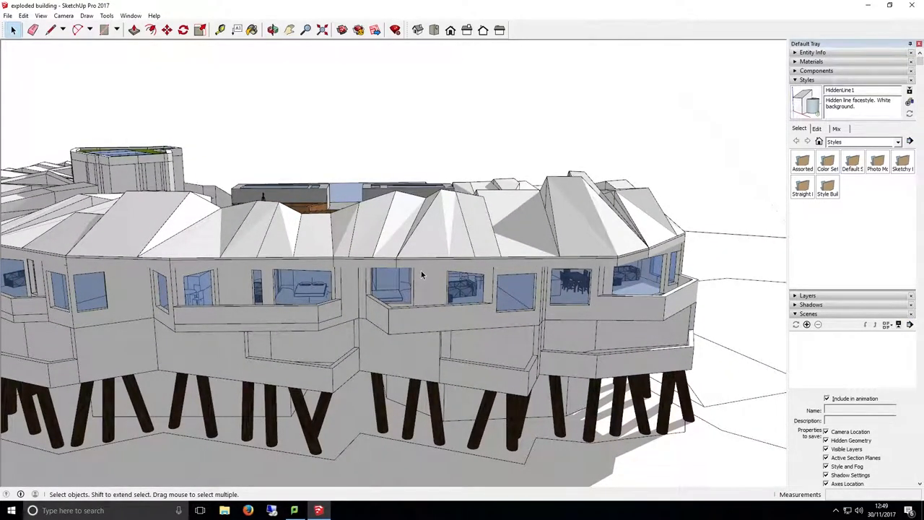
Orbit and pan around the curved wing to bring the roof courtyard into view.
left_click_drag(423, 275, 405, 264)
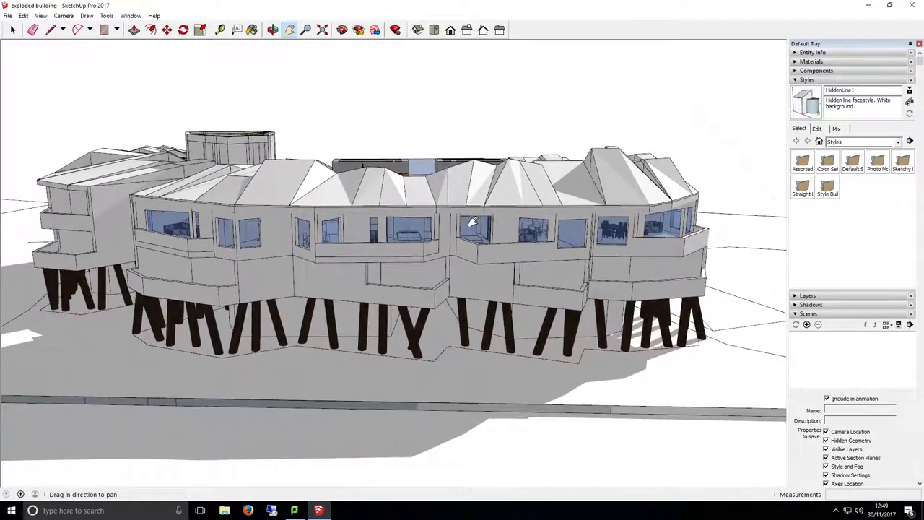
left_click_drag(477, 220, 509, 293)
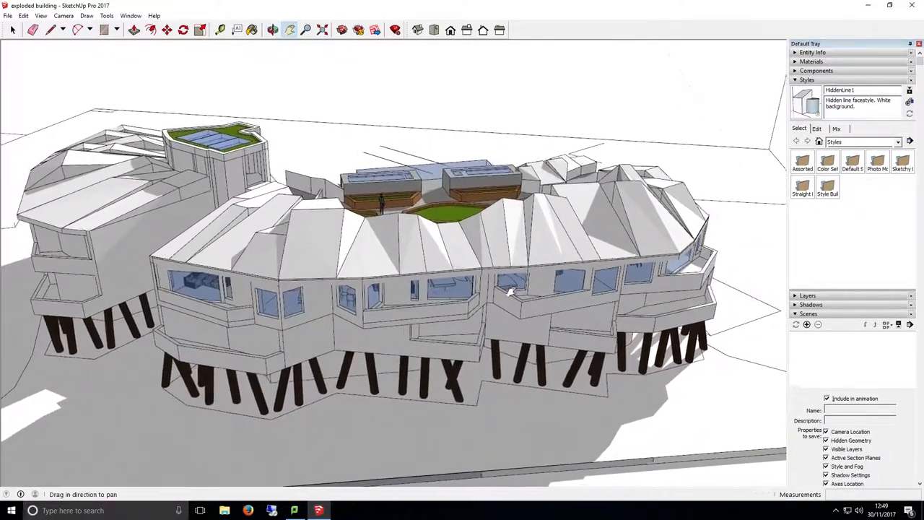
left_click_drag(509, 292, 473, 278)
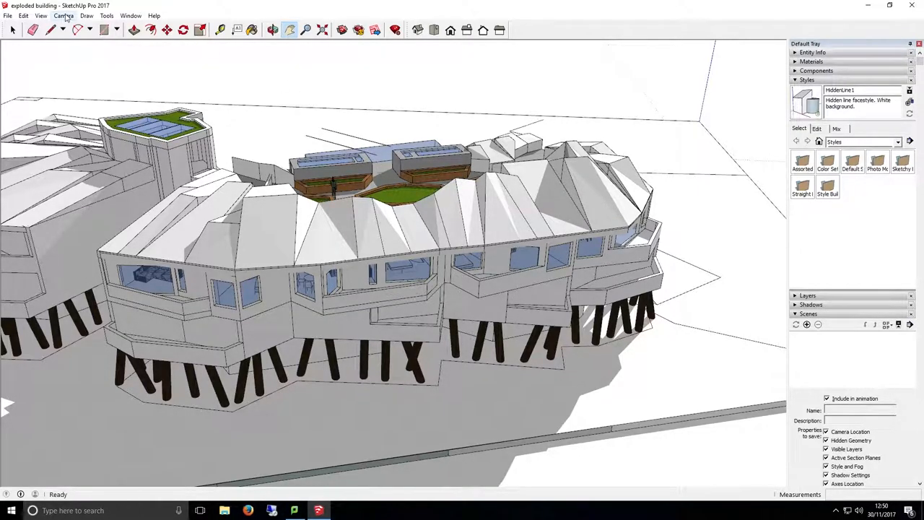
Adjust the camera field of view, then settle on a low frontal view.
left_click(63, 15)
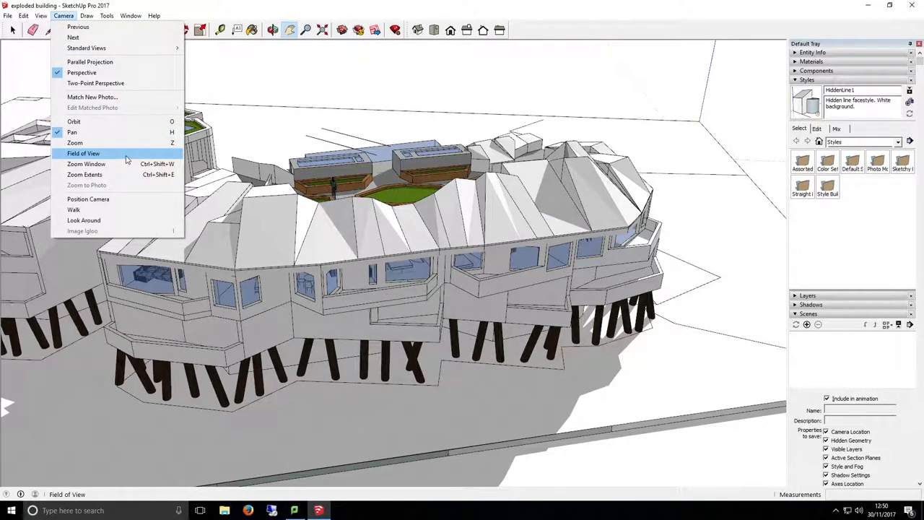
left_click(83, 153)
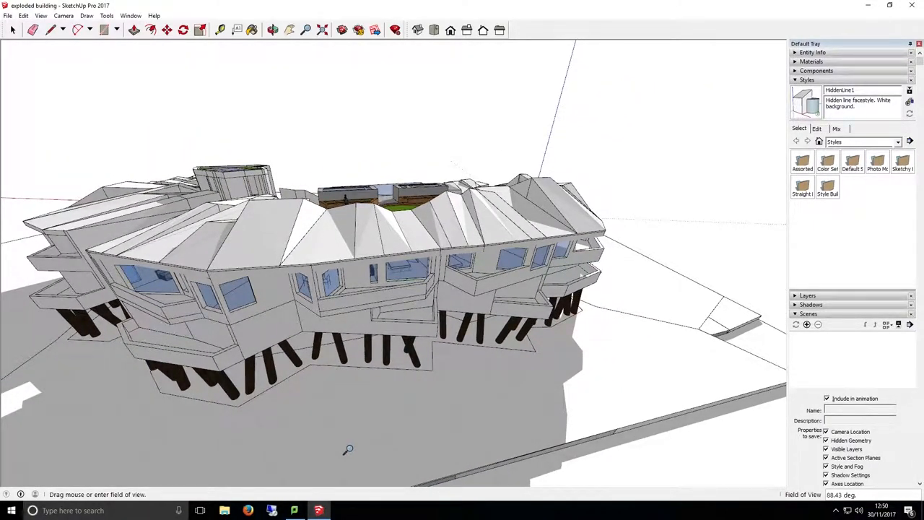
scroll("down", 3)
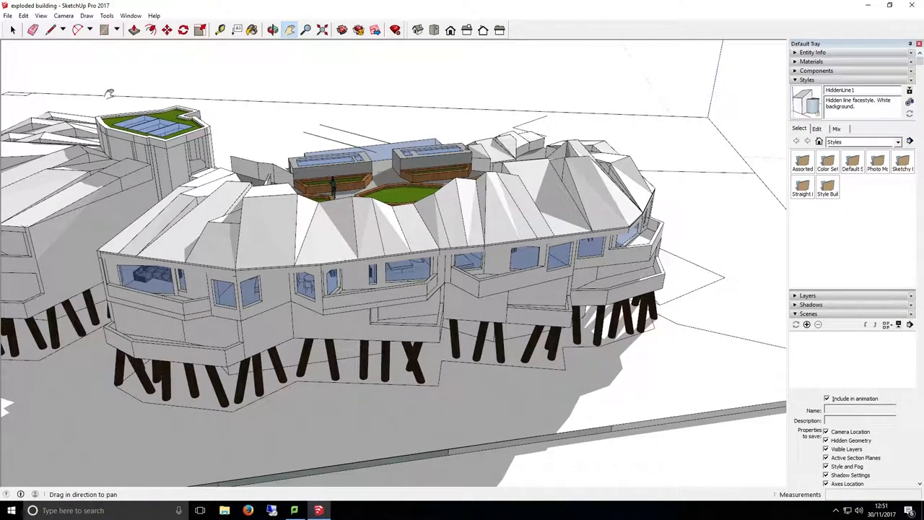
left_click(63, 15)
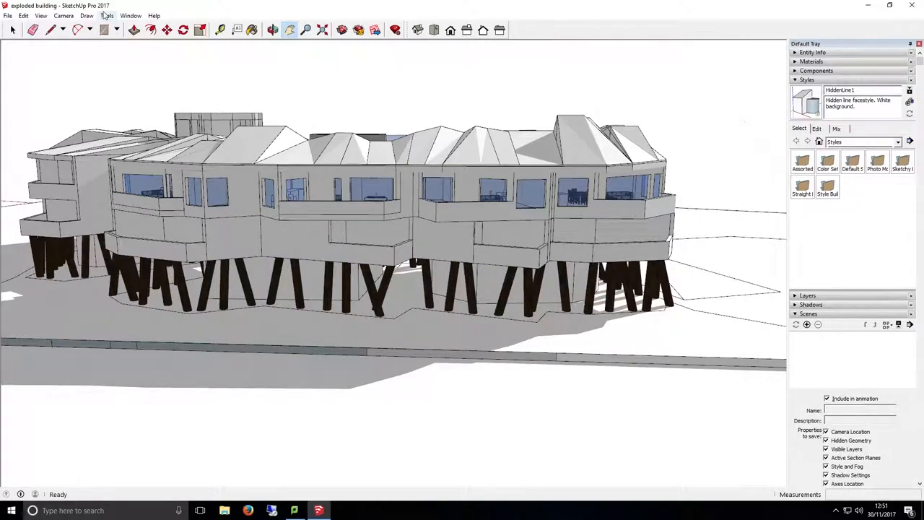
Pick the Section Plane tool from the Tools menu.
left_click(106, 15)
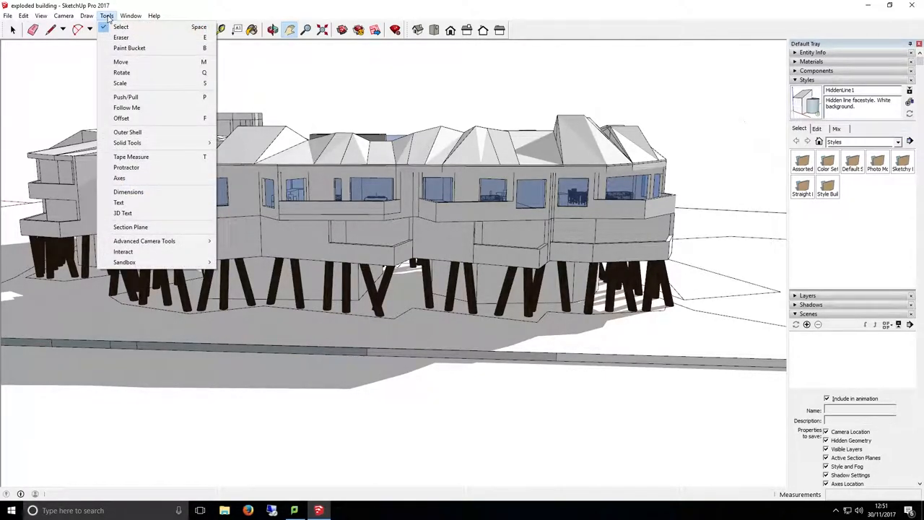
mouse_move(131, 227)
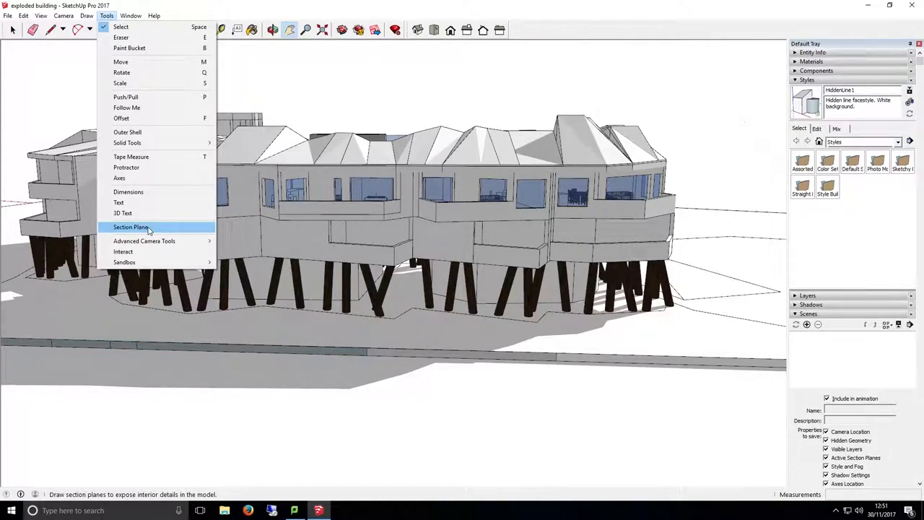
left_click(131, 226)
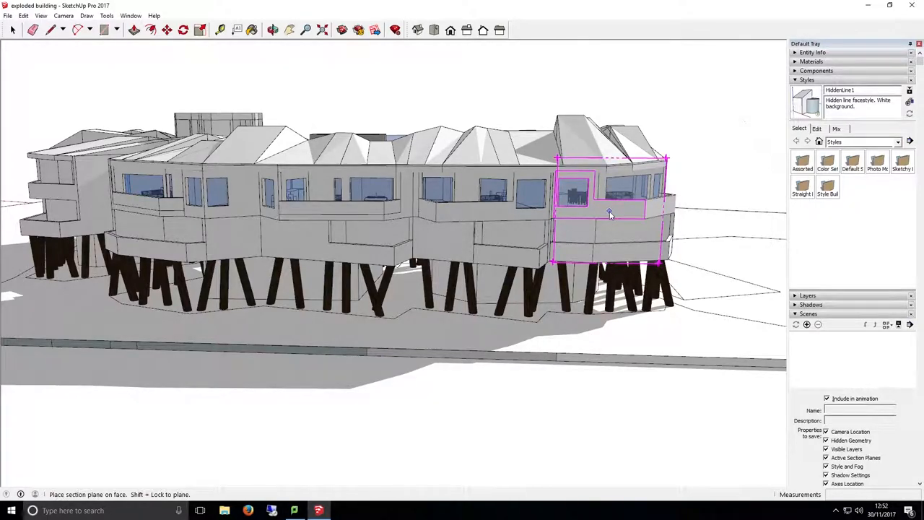
Place the section plane on the curved wing's front face to expose interior rooms.
left_click(610, 213)
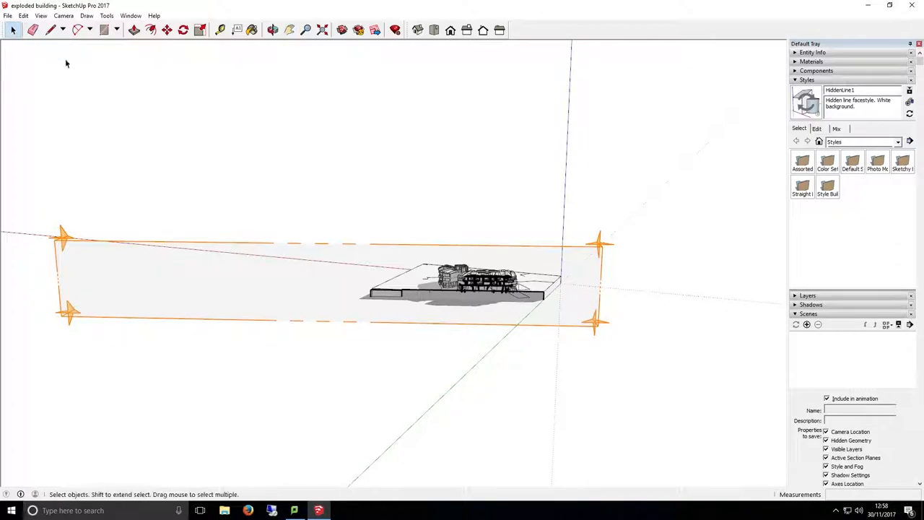
left_click(271, 246)
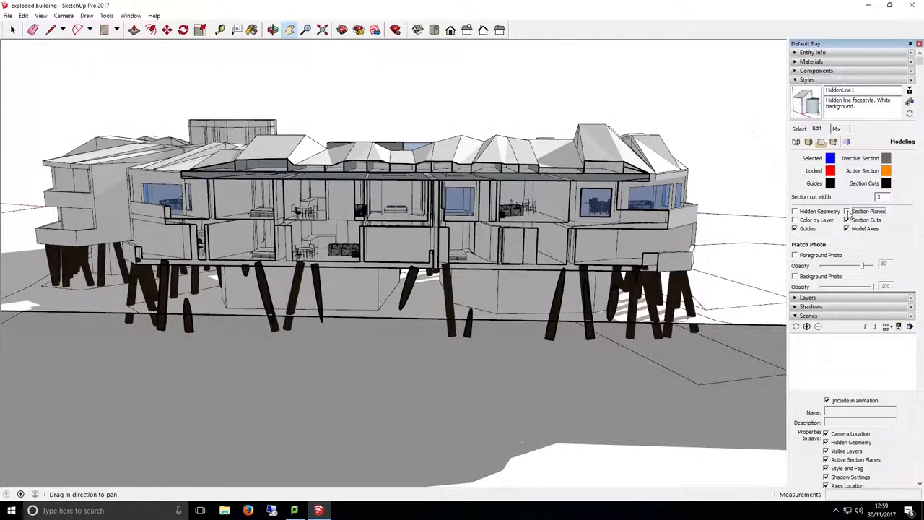
Toggle Section Cuts off and back on in the Modeling style settings.
left_click(848, 219)
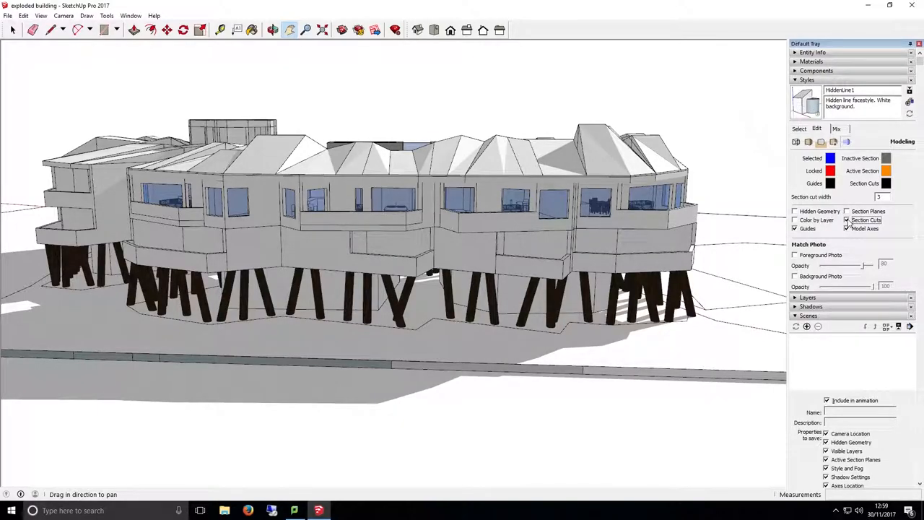
left_click(848, 219)
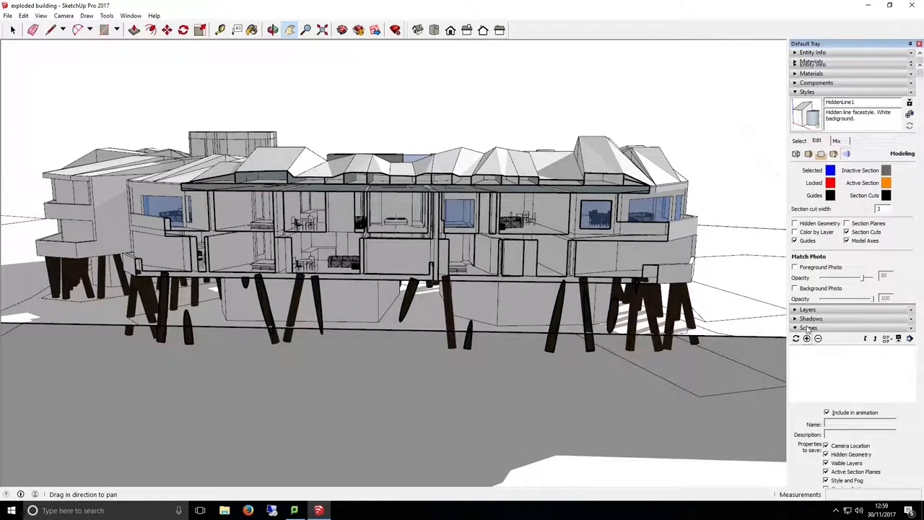
Add Scene 1 from the current sectioned view with the Add Scene button.
left_click(806, 338)
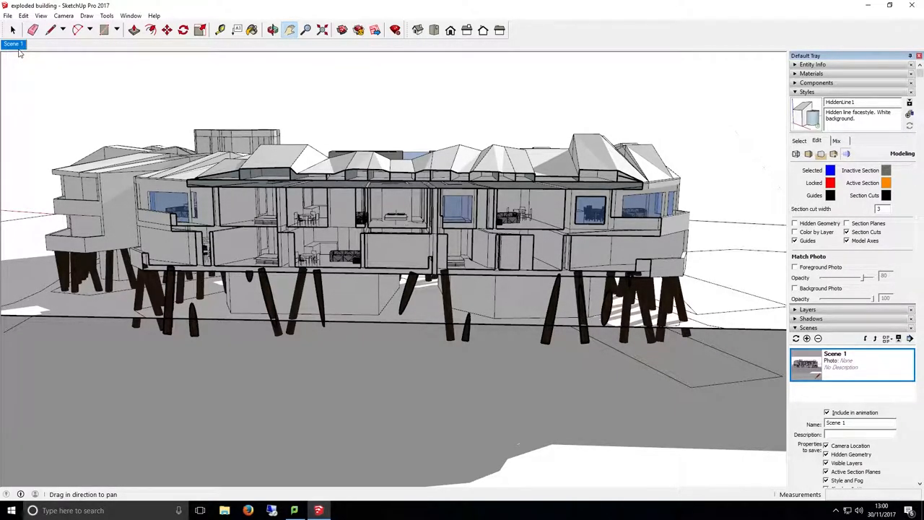
Update Scene 1 with the current view from its tab menu.
right_click(13, 44)
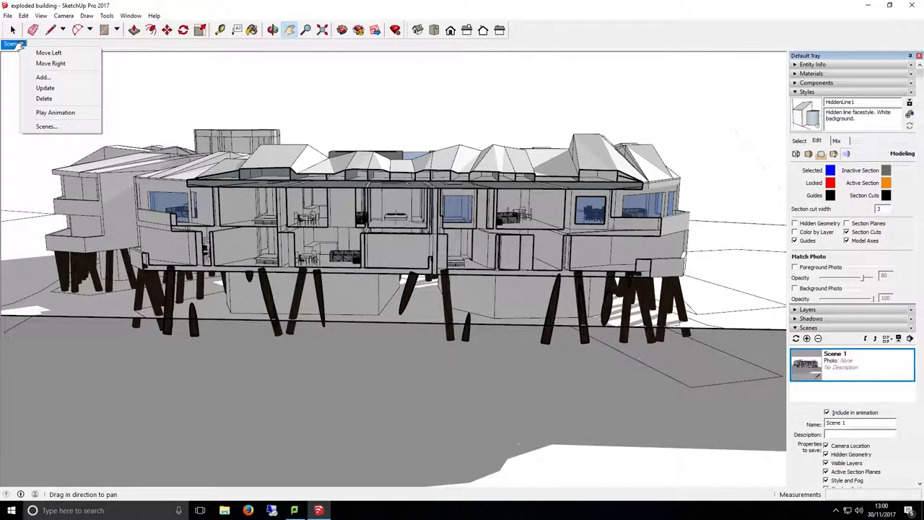
mouse_move(45, 88)
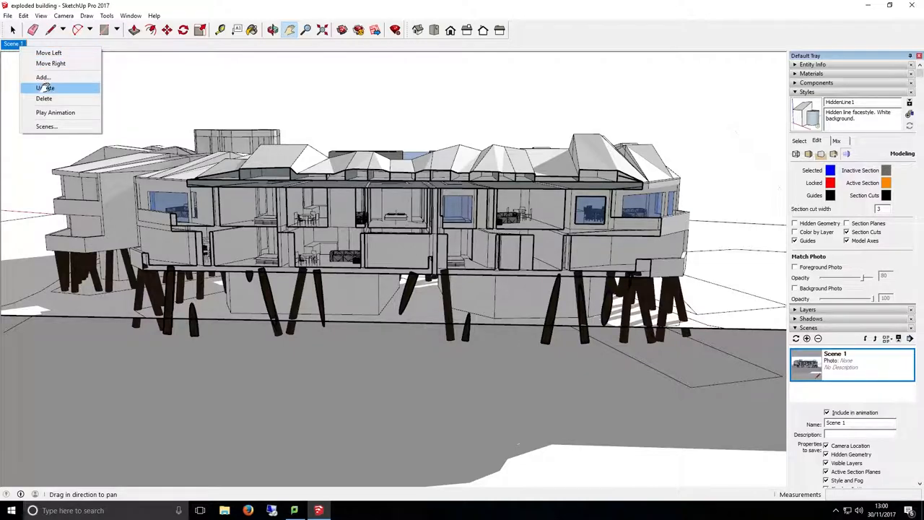
left_click(45, 88)
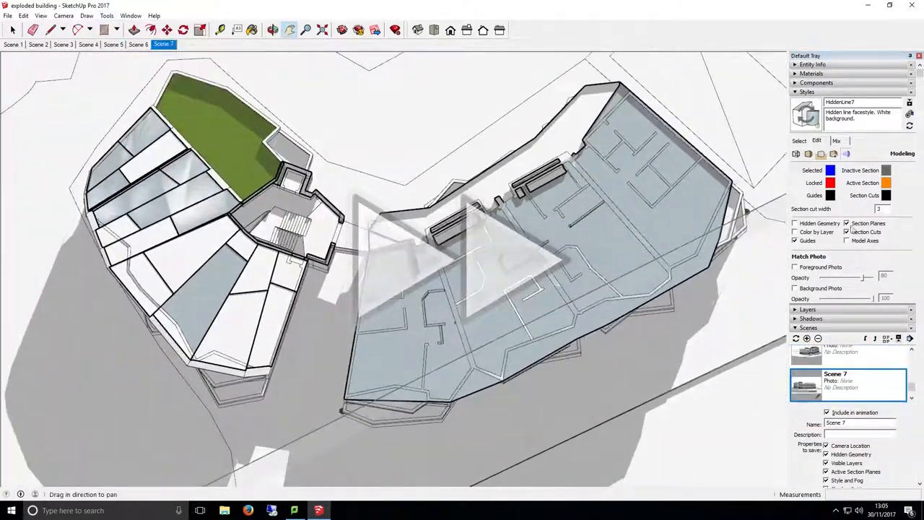
Move Scene 1 right so it sits between Scene 6 and Scene 7.
left_click(15, 44)
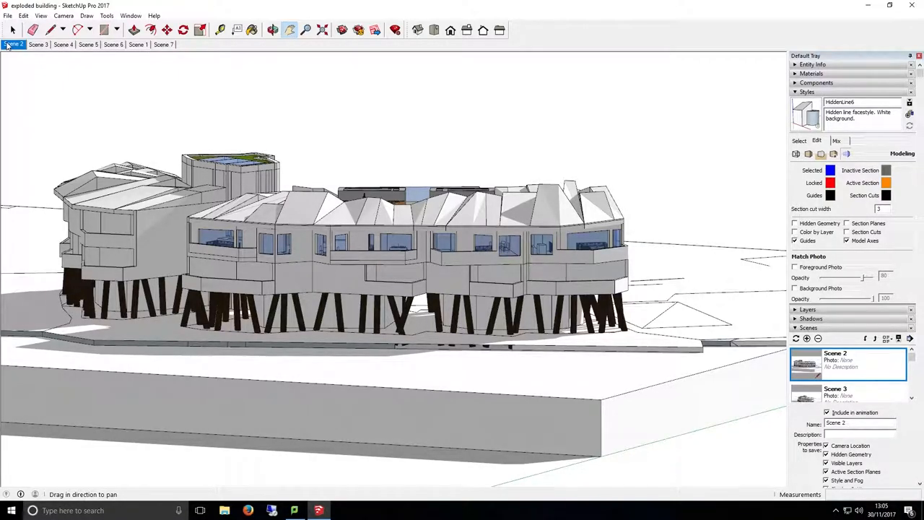
right_click(15, 45)
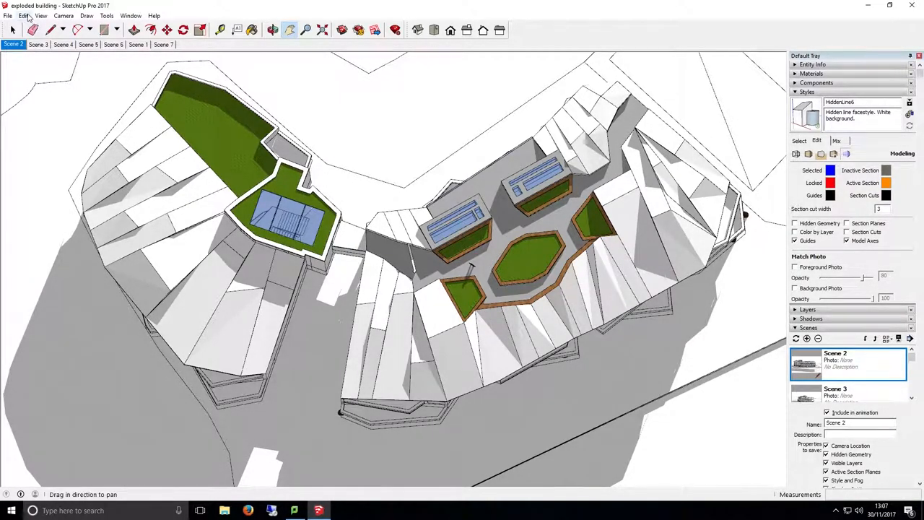
Start File > Export > Animation for the 'exploded building' MP4.
left_click(7, 15)
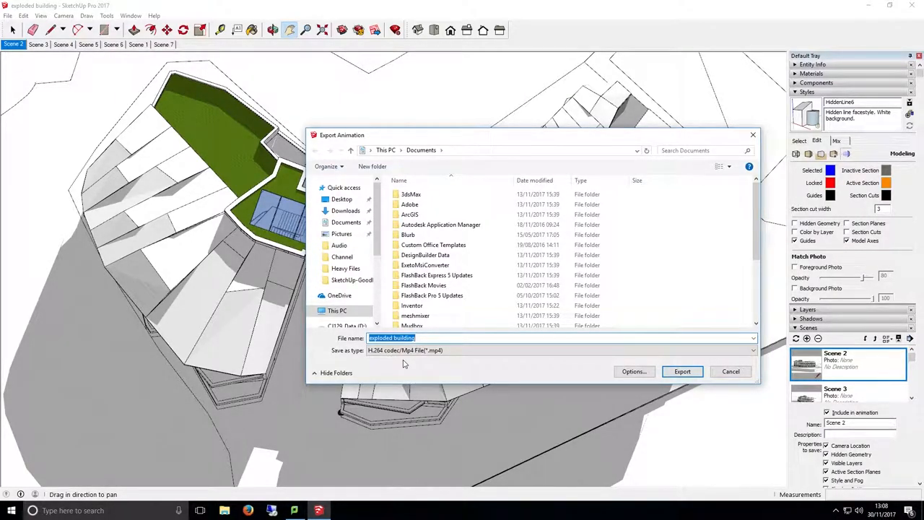
mouse_move(593, 373)
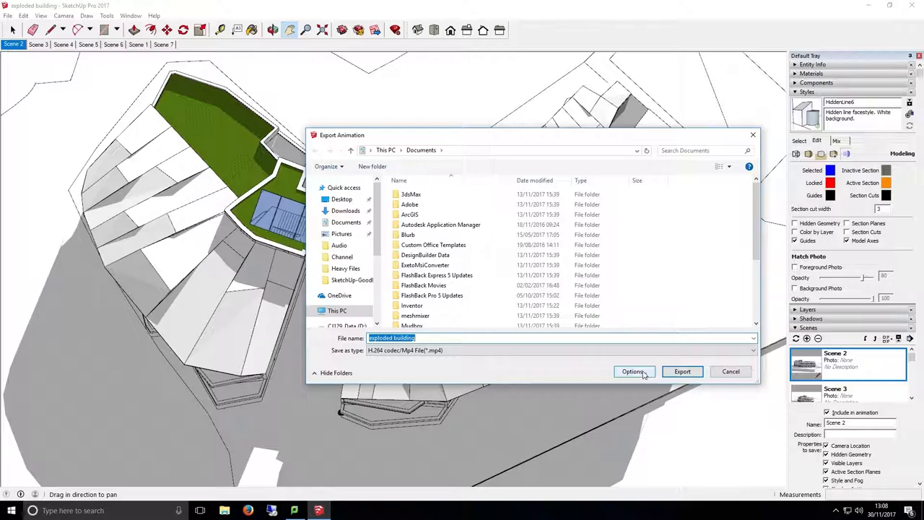
Export 'exploded building' to the Desktop at 720p HD resolution.
left_click(633, 371)
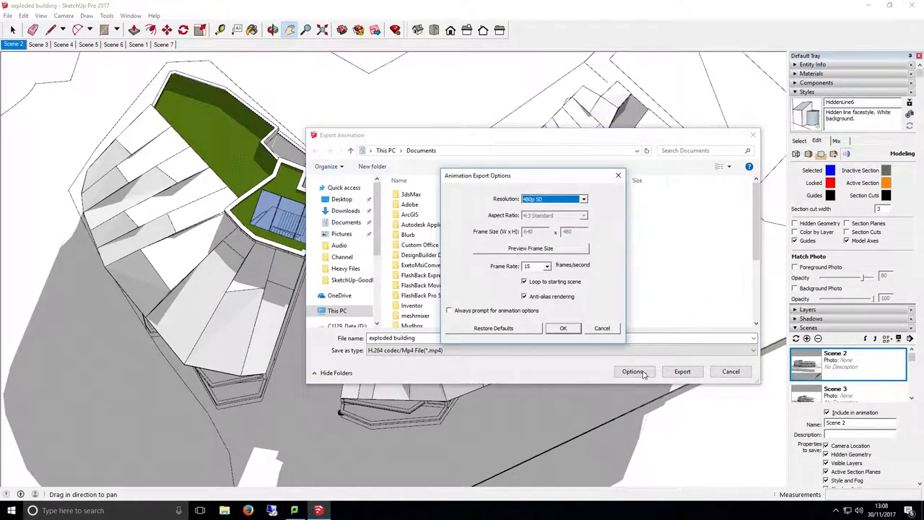
mouse_move(587, 267)
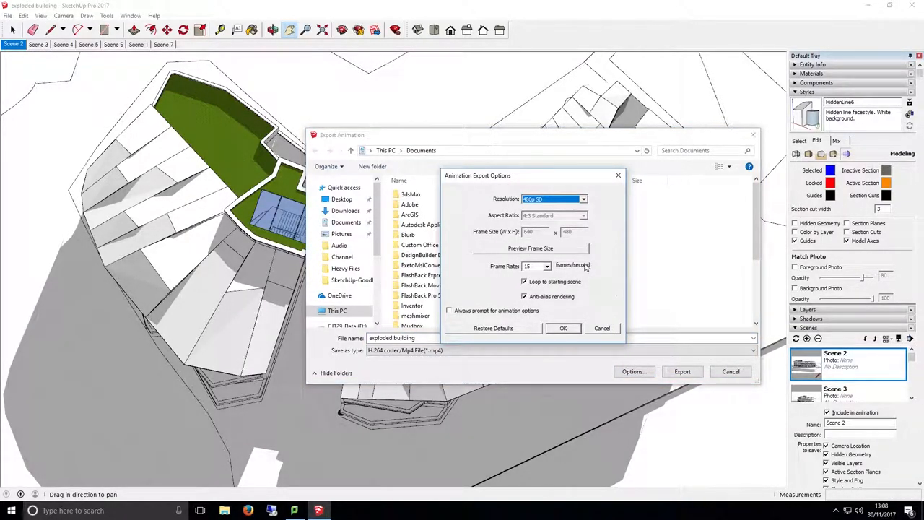
left_click(583, 198)
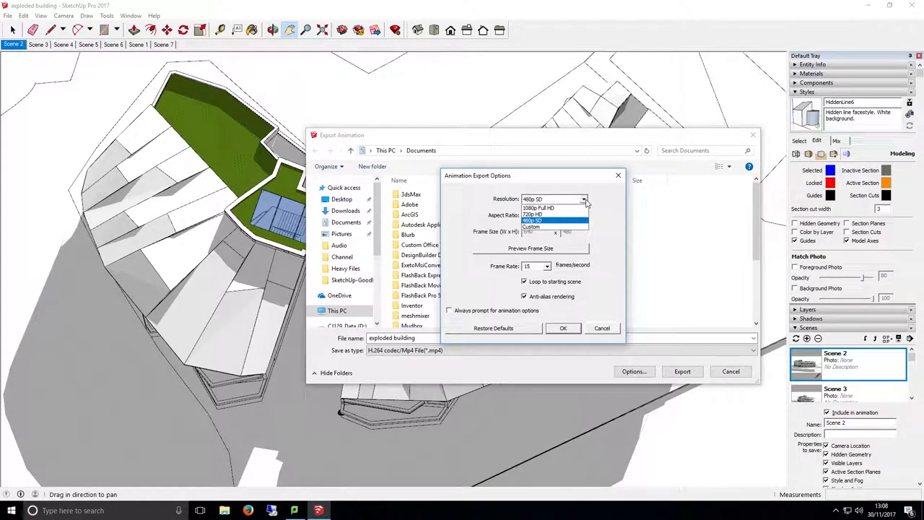
left_click(532, 215)
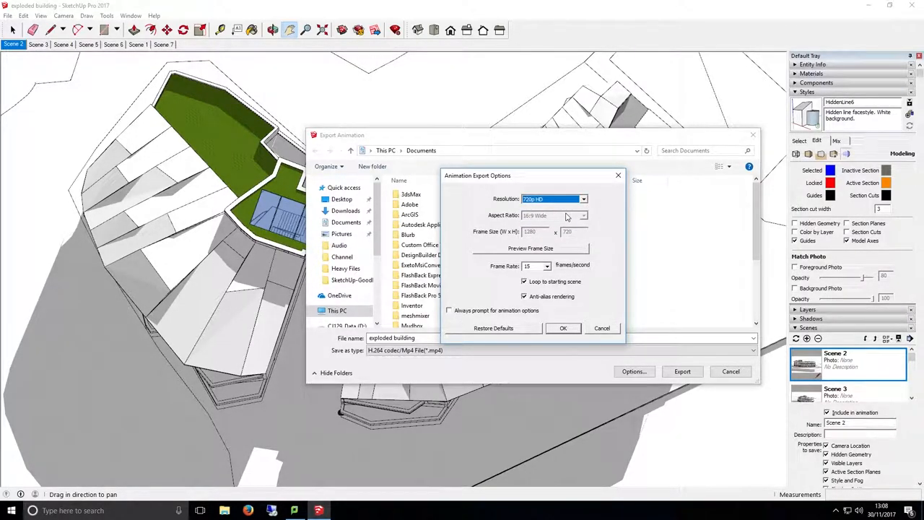
mouse_move(558, 277)
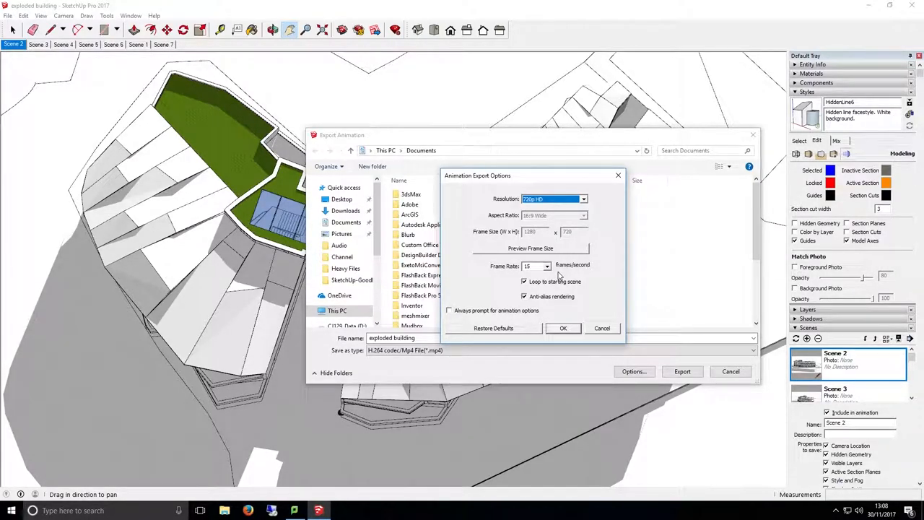
left_click(563, 327)
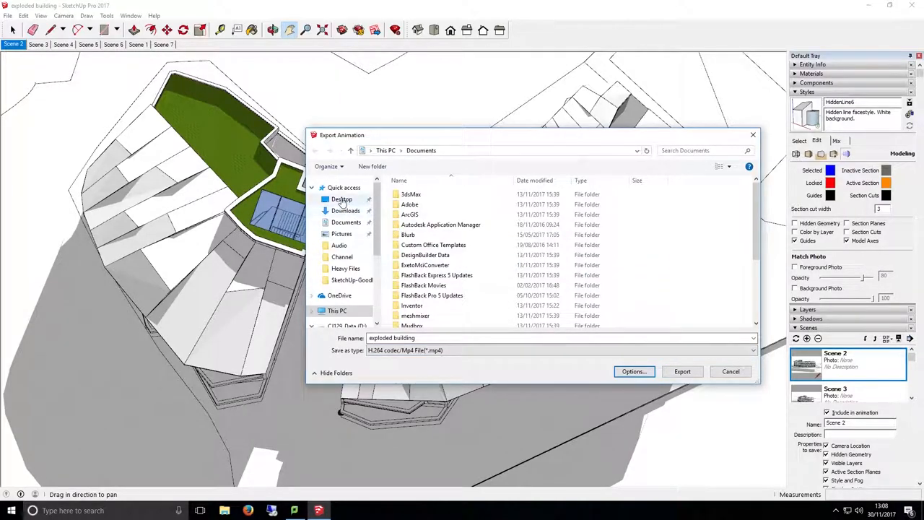
left_click(341, 198)
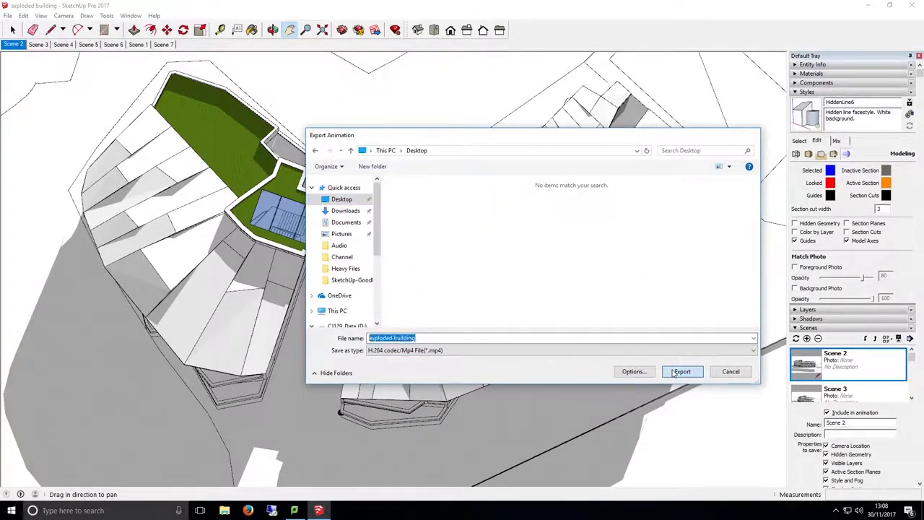
left_click(681, 371)
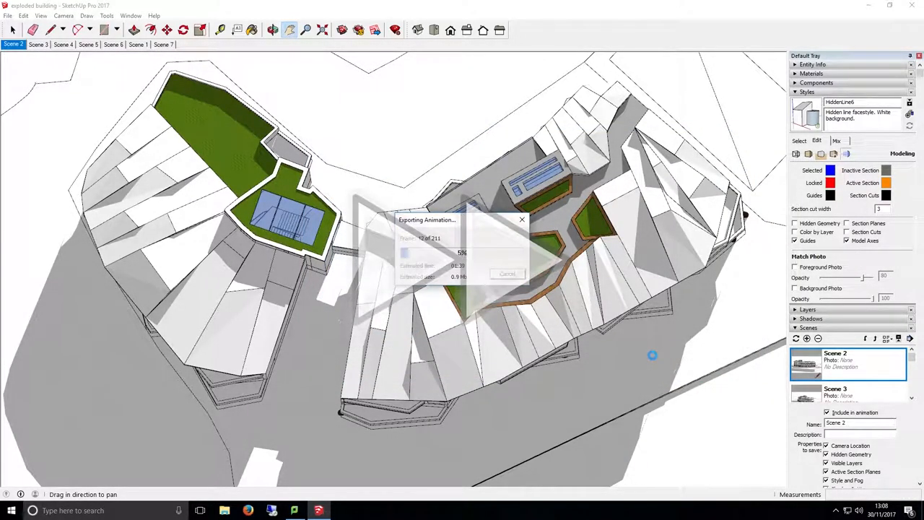